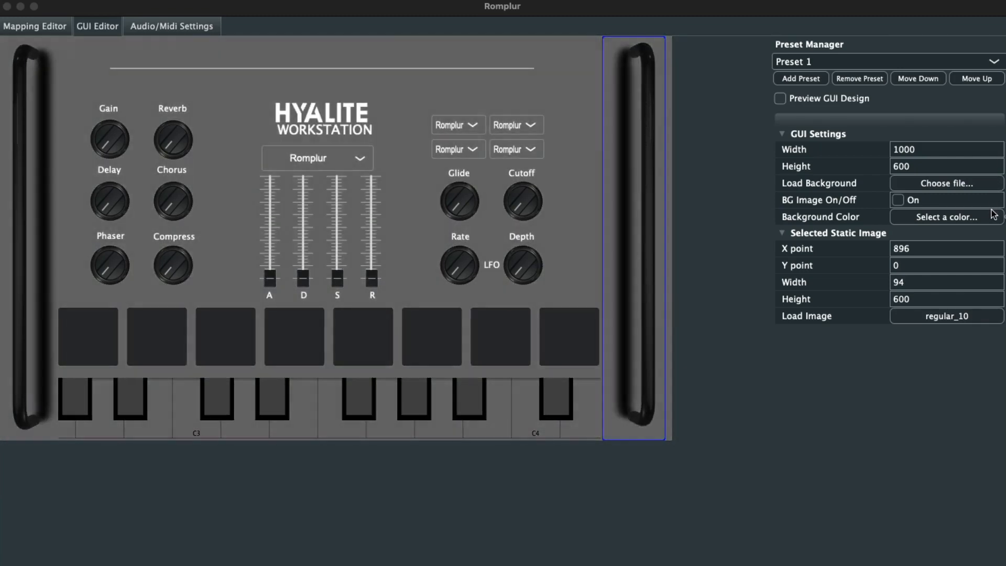
{"action": "mouse_move", "coordinate": [740, 99]}
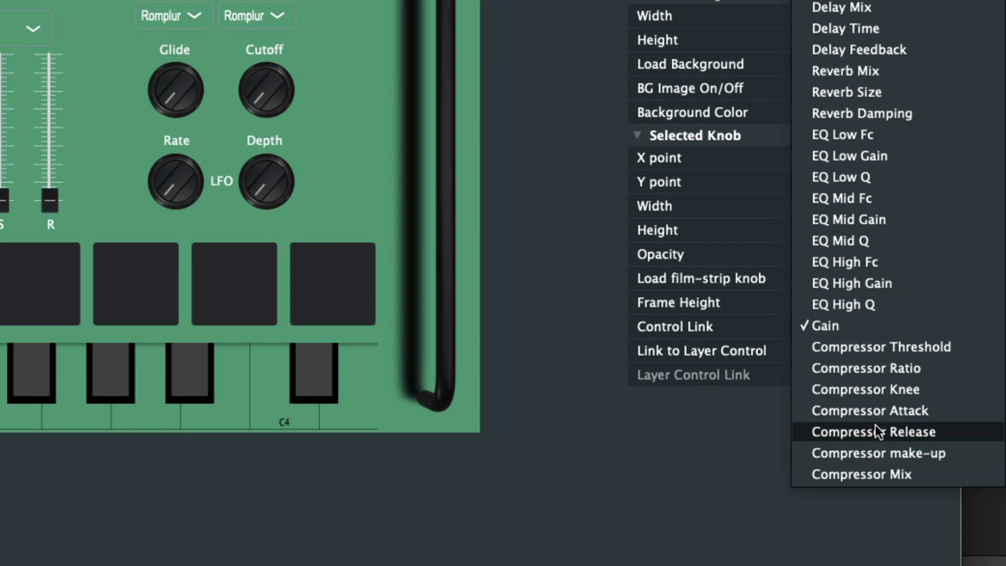
{"action": "mouse_move", "coordinate": [861, 199]}
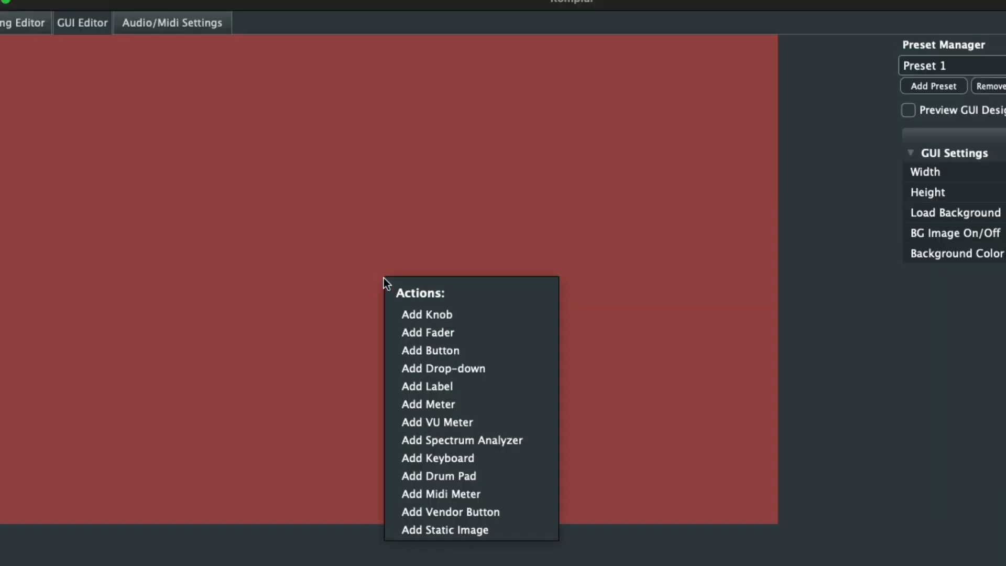
Add a keyboard to the red canvas and check the Encrypt sample files export option.
{"action": "left_click", "coordinate": [444, 529]}
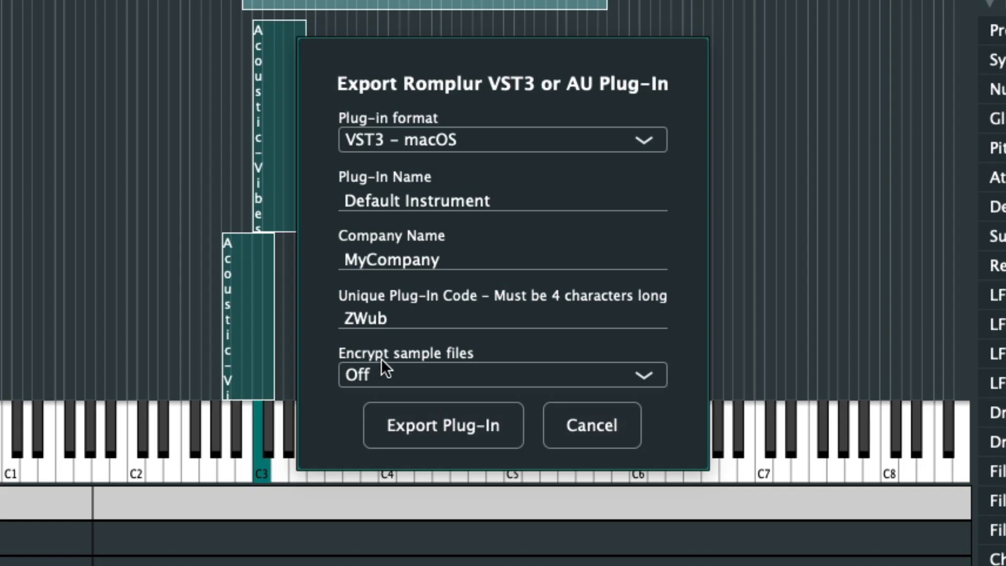
{"action": "left_click", "coordinate": [503, 375]}
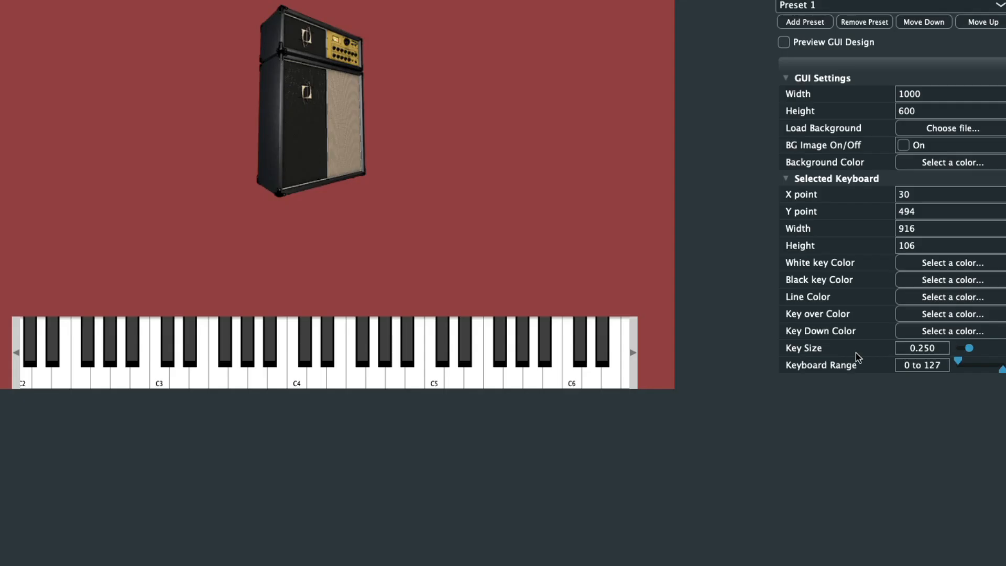
Set Key Size to about 0.68 and raise the Keyboard Range low note to 76.
{"action": "left_click_drag", "start_coordinate": [966, 348], "coordinate": [978, 348]}
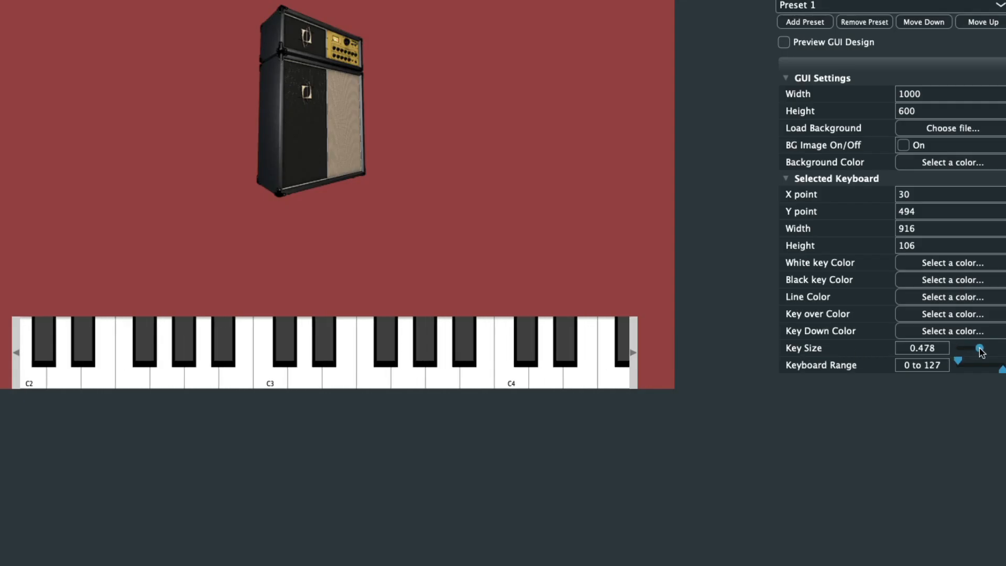
{"action": "left_click_drag", "start_coordinate": [980, 348], "coordinate": [988, 348]}
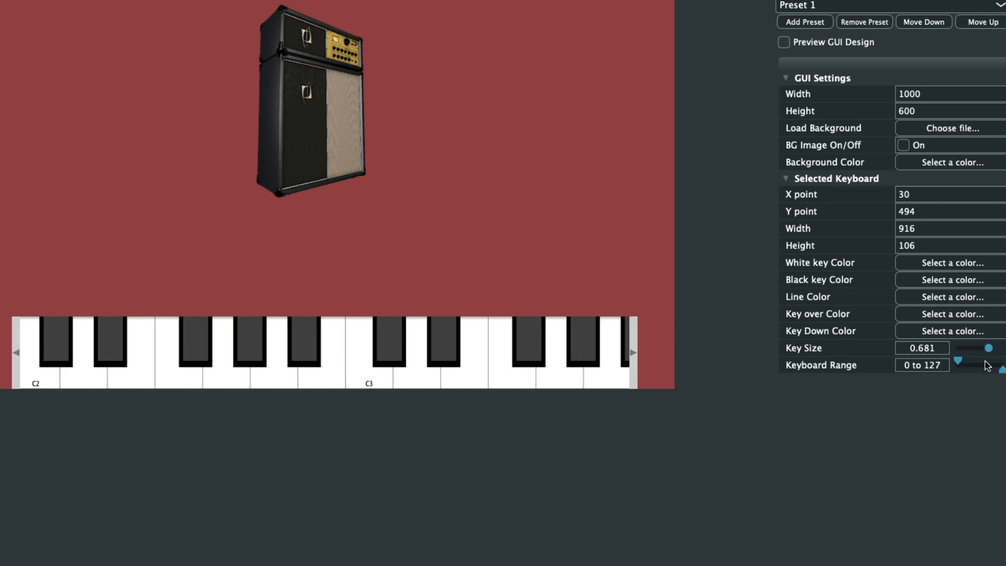
{"action": "left_click_drag", "start_coordinate": [955, 363], "coordinate": [984, 363]}
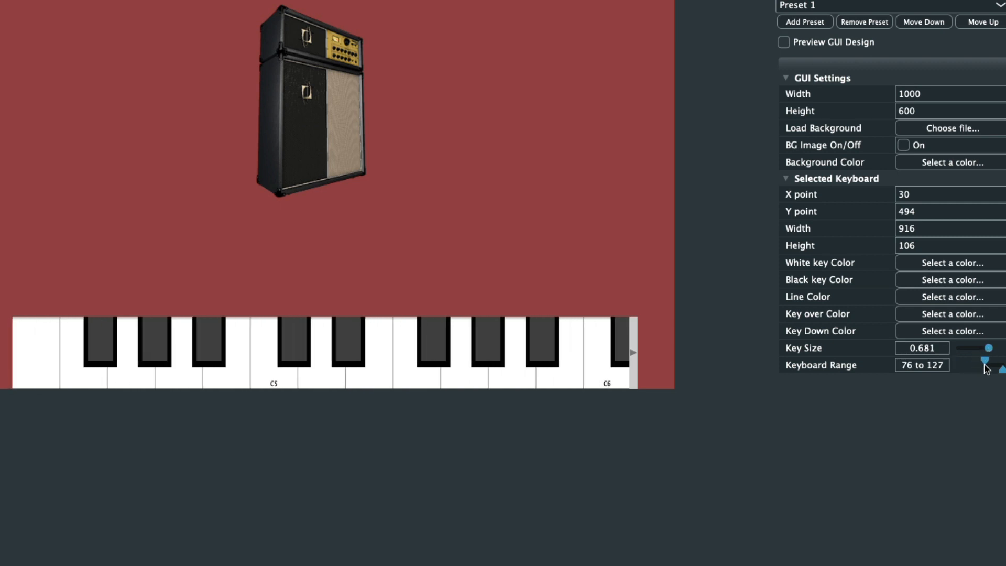
{"action": "left_click", "coordinate": [926, 408]}
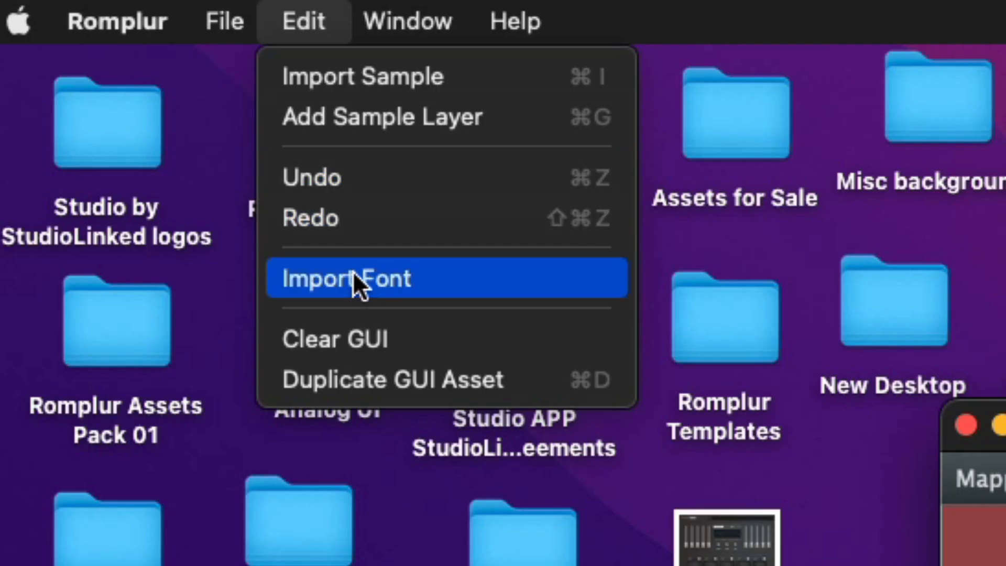
Import the Qualy Bold font file via the Edit menu's Import Font command.
{"action": "left_click", "coordinate": [352, 278]}
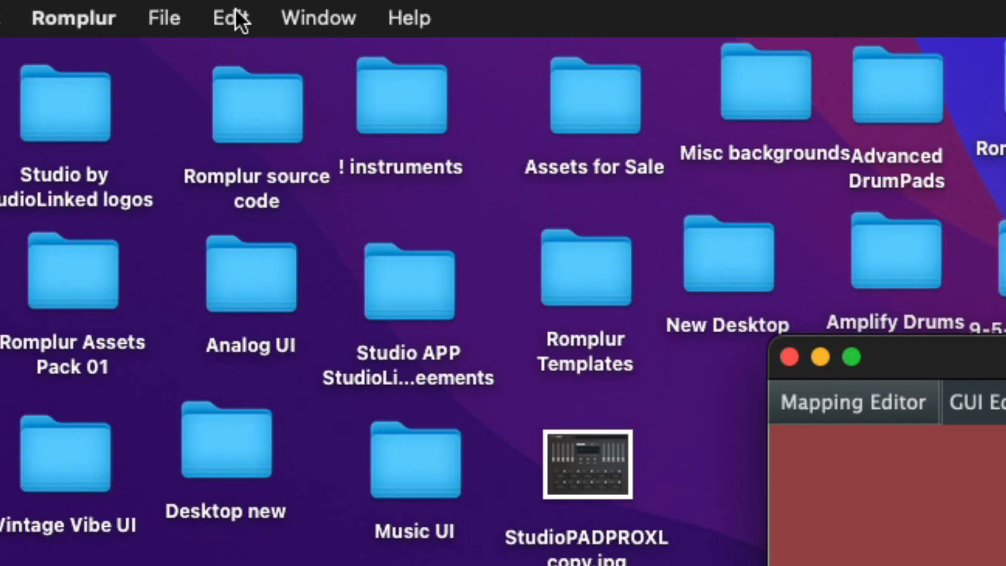
{"action": "left_click", "coordinate": [230, 19]}
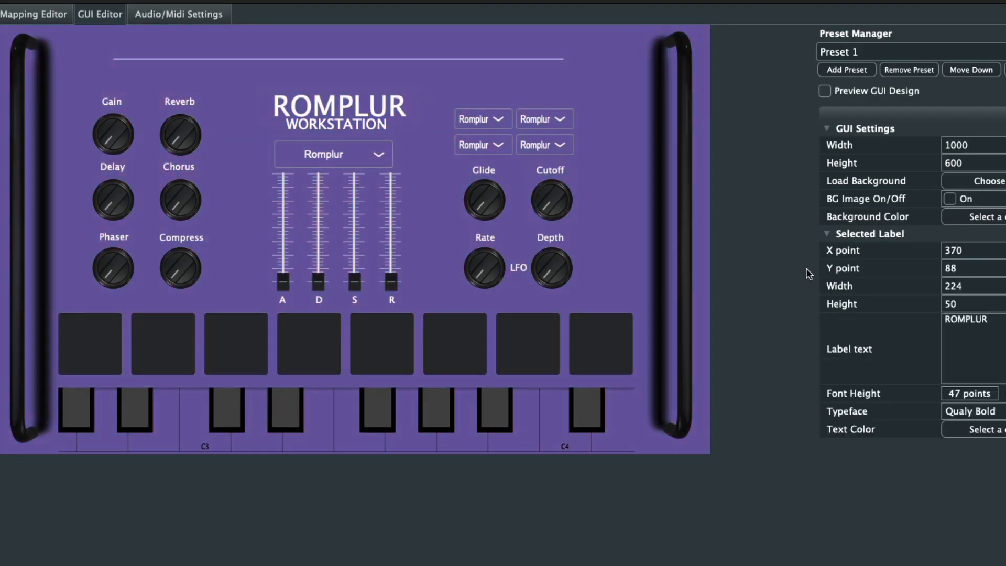
Load the gray HYALITE Workstation template and select its upper-right drop-down menu.
{"action": "left_click", "coordinate": [455, 349]}
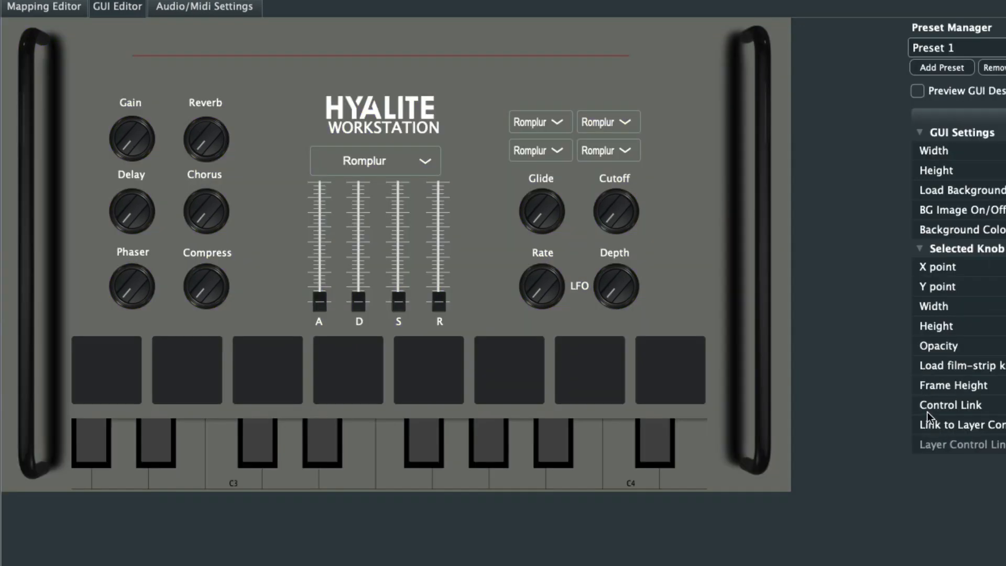
{"action": "left_click", "coordinate": [608, 121]}
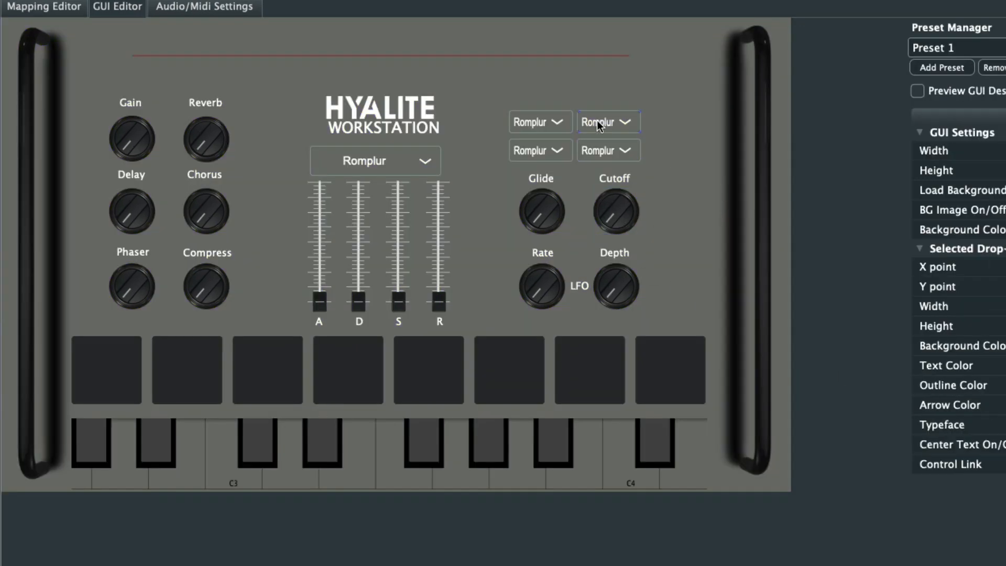